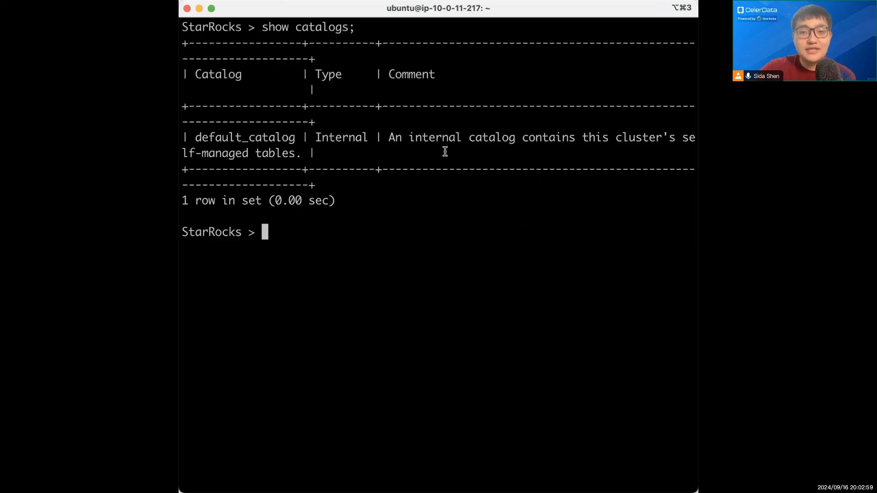
pyautogui.moveTo(358, 148)
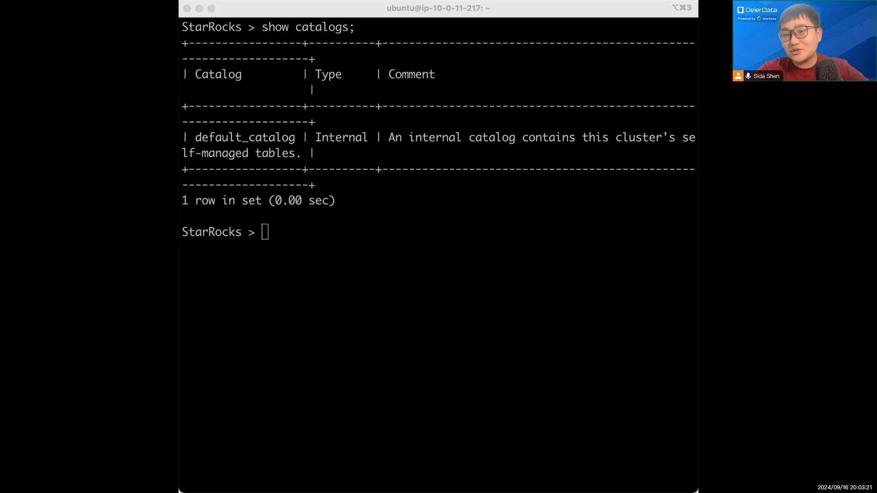
pyautogui.moveTo(552, 255)
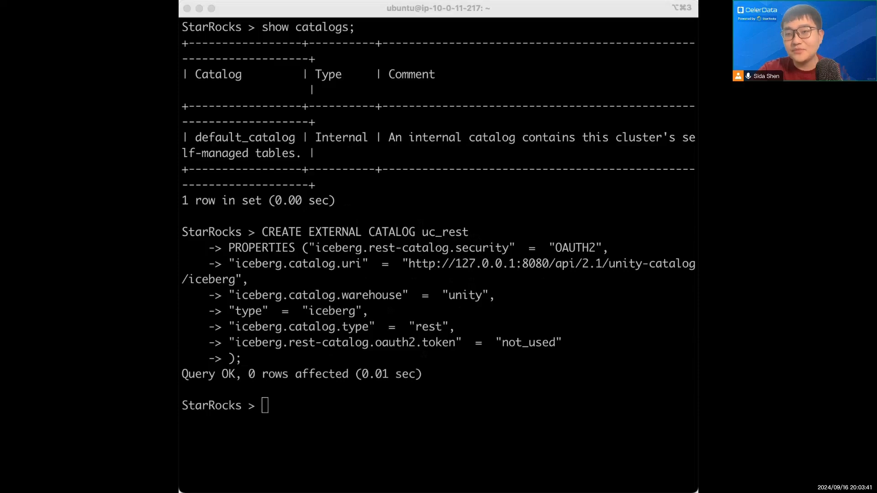
pyautogui.moveTo(472, 358)
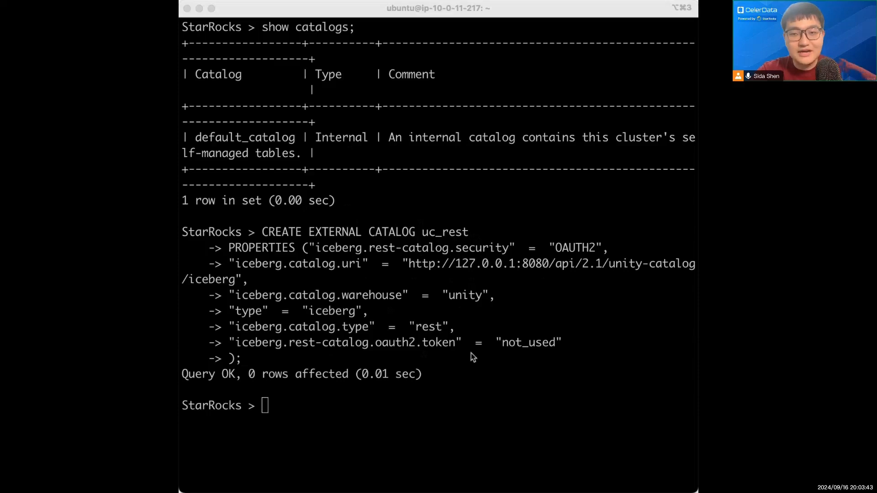
# List the databases in the uc_rest catalog, showing information_schema and unity
pyautogui.write('show databases from uc_rest;')
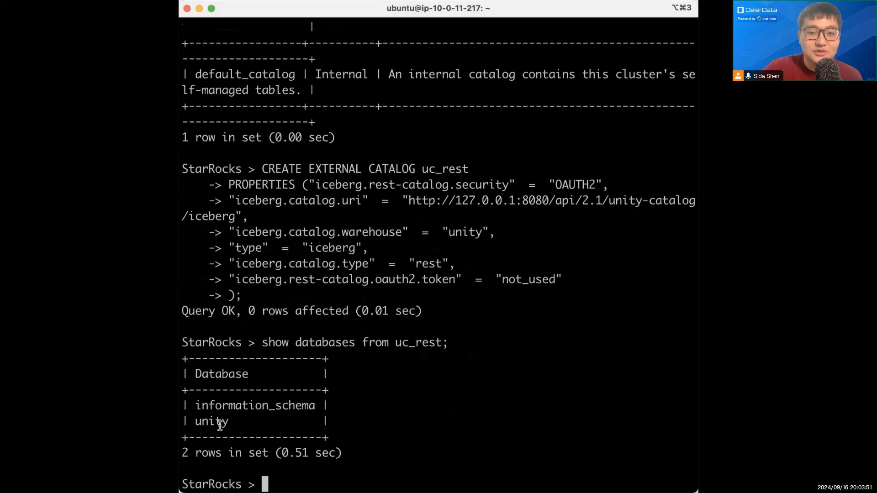
# Make uc_rest the current catalog and enter SELECT * FROM `unity.default`.marksheet_uniform; without running it
pyautogui.doubleClick(211, 421)
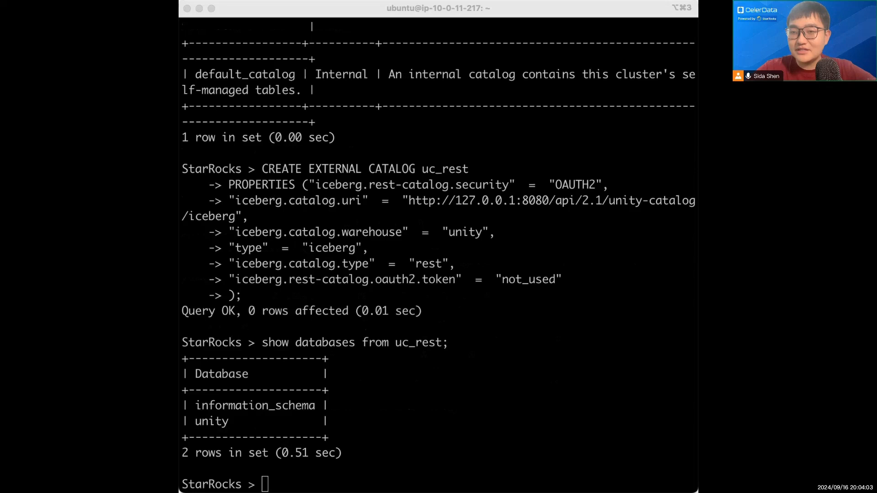
pyautogui.write('set catalog uc_rest;')
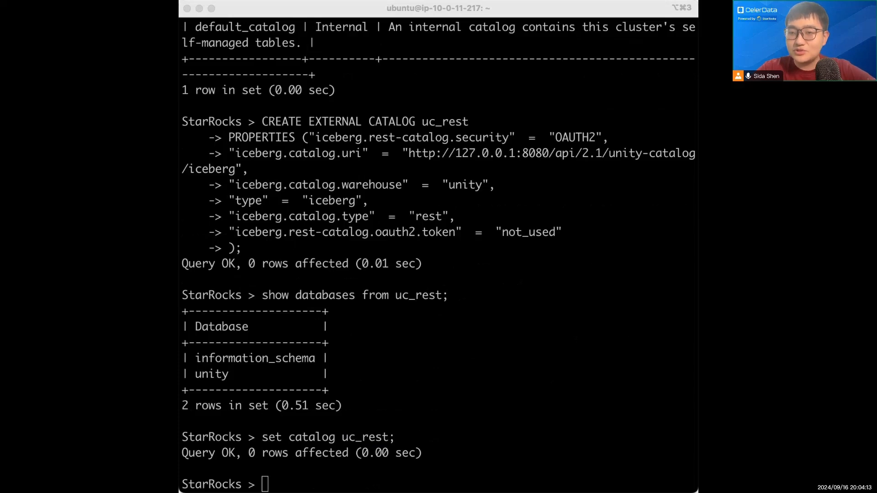
pyautogui.write('SELECT * FROM `unity.default`.marksheet_uniform;')
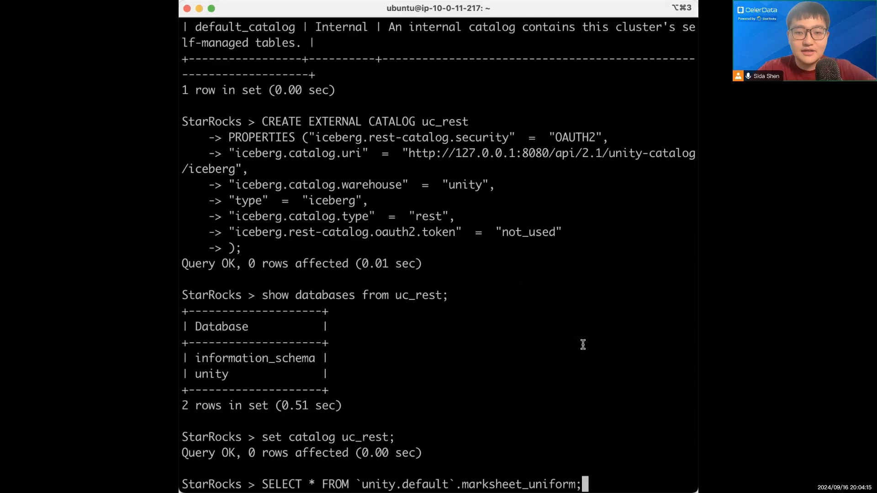